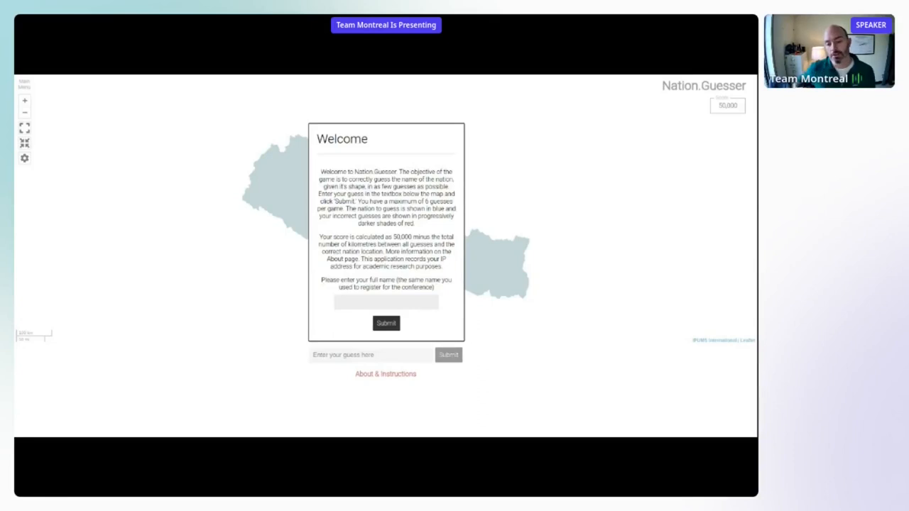
{"action": "type", "text": "Gi"}
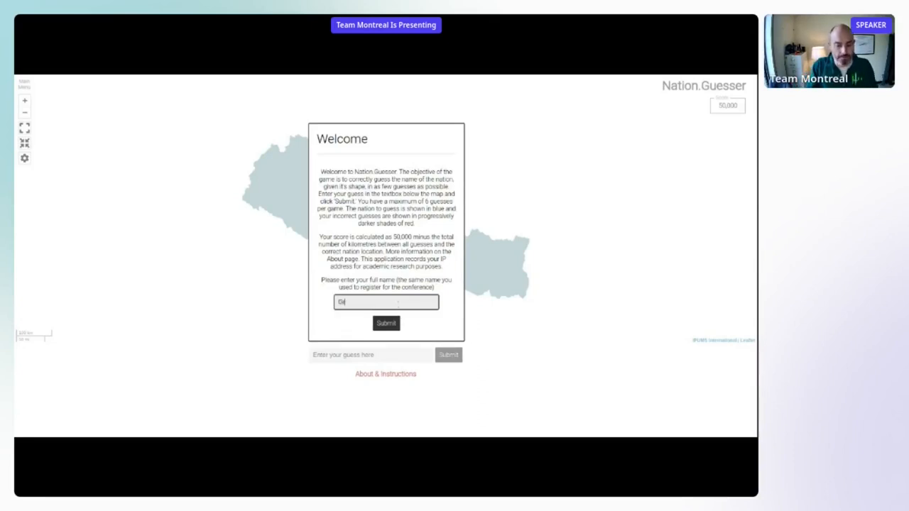
{"action": "type", "text": "Grant McKenzie"}
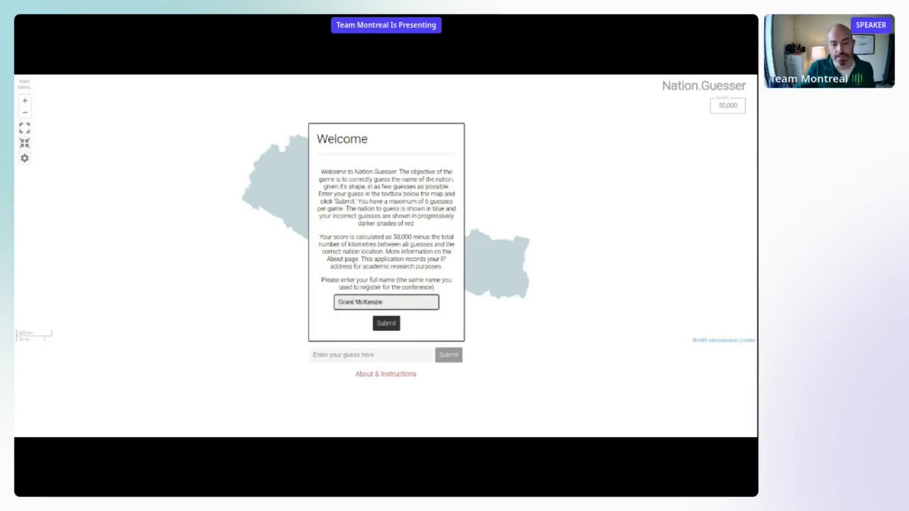
{"action": "left_click", "coordinate": [386, 323]}
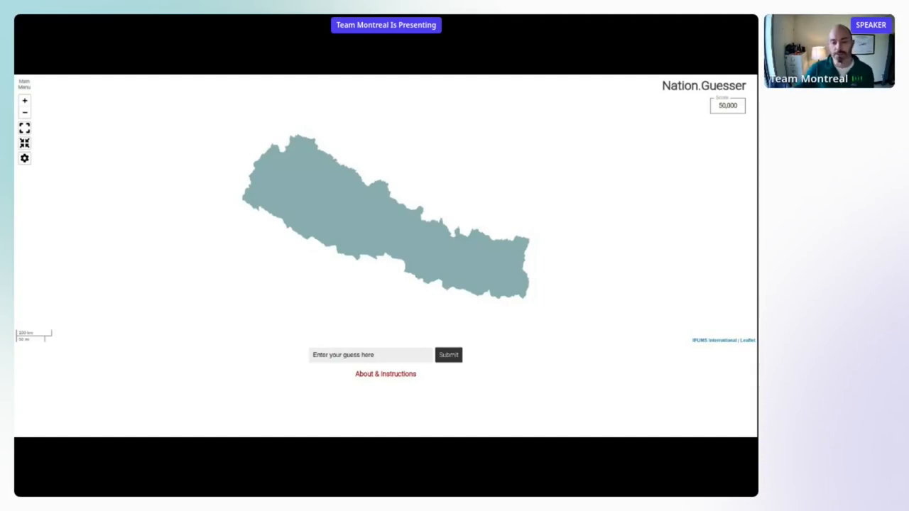
{"action": "left_click", "coordinate": [370, 355]}
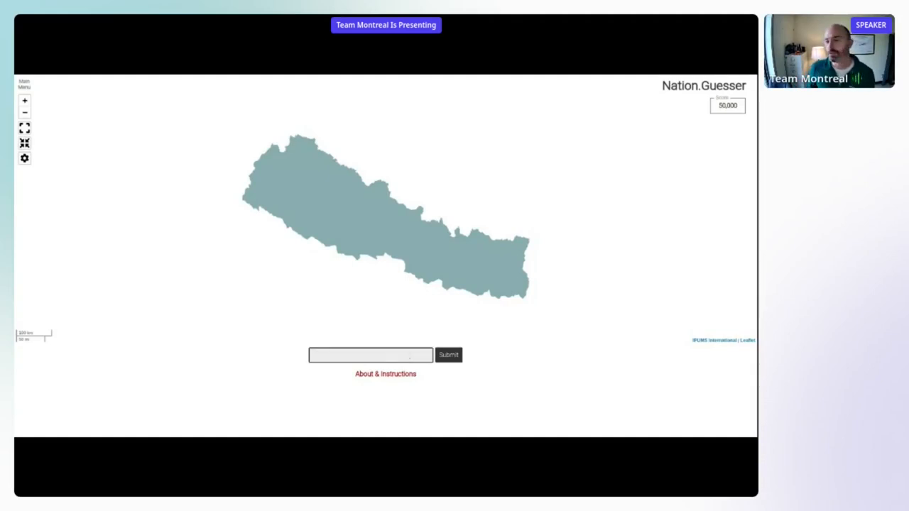
{"action": "left_click", "coordinate": [370, 355]}
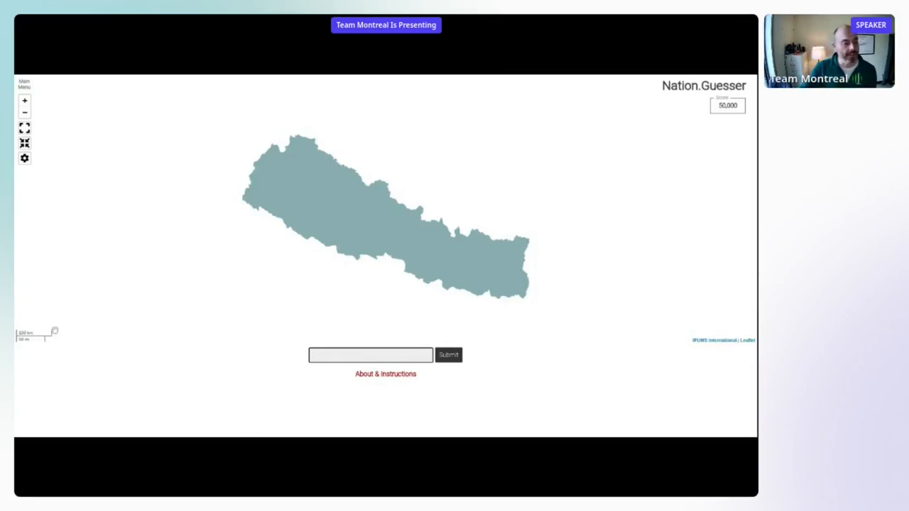
{"action": "left_click", "coordinate": [370, 355]}
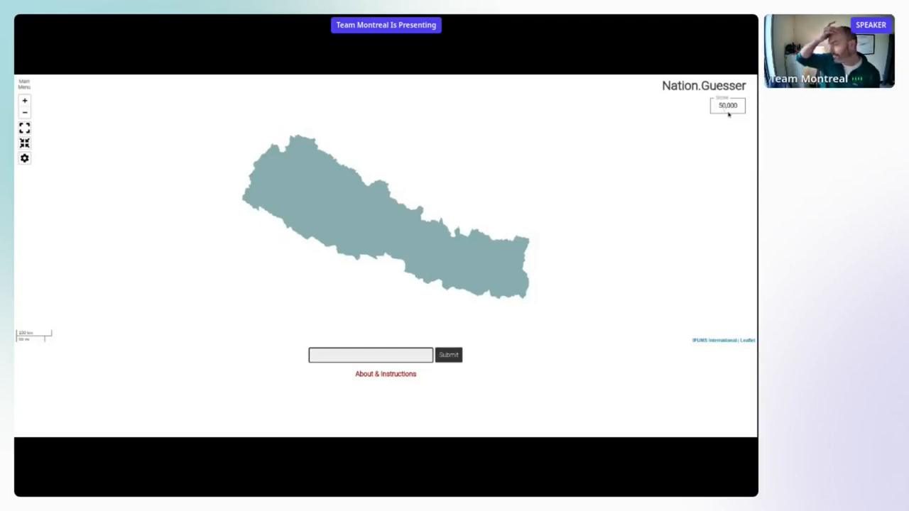
{"action": "left_click", "coordinate": [371, 355]}
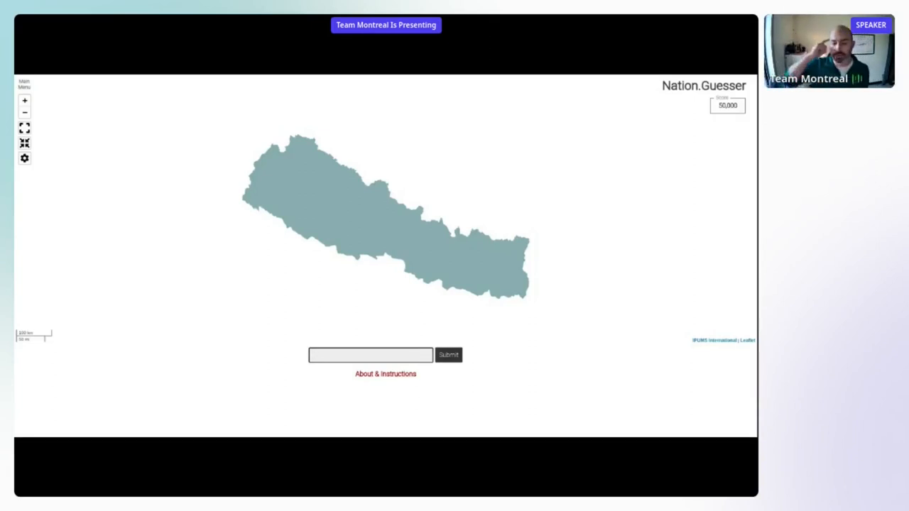
{"action": "left_click", "coordinate": [370, 356]}
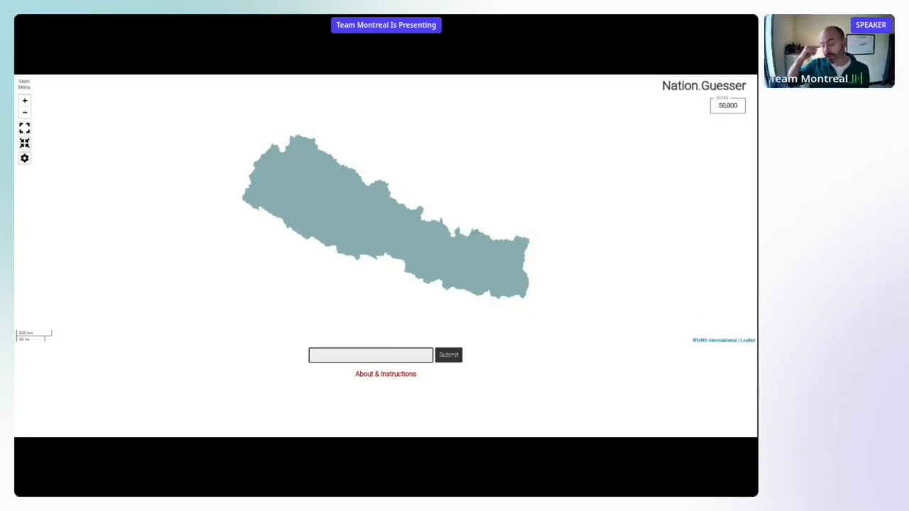
{"action": "left_click", "coordinate": [370, 355]}
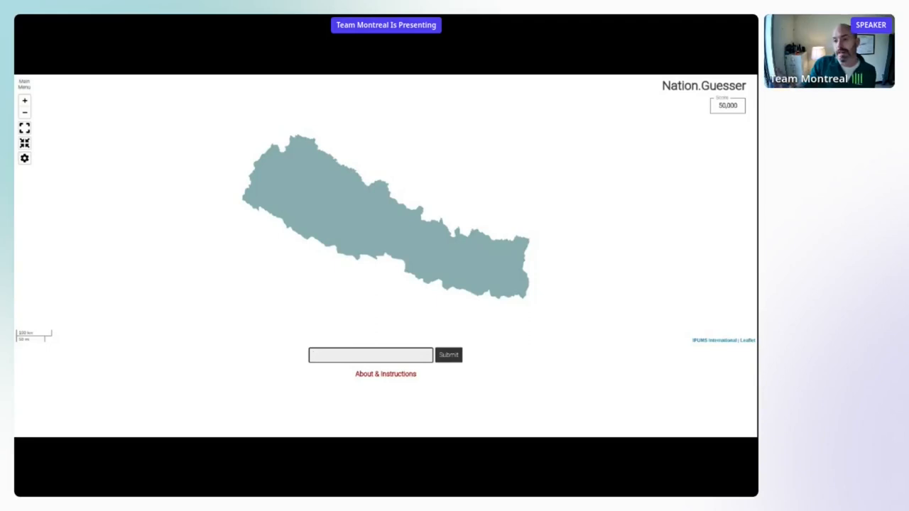
{"action": "left_click", "coordinate": [371, 355]}
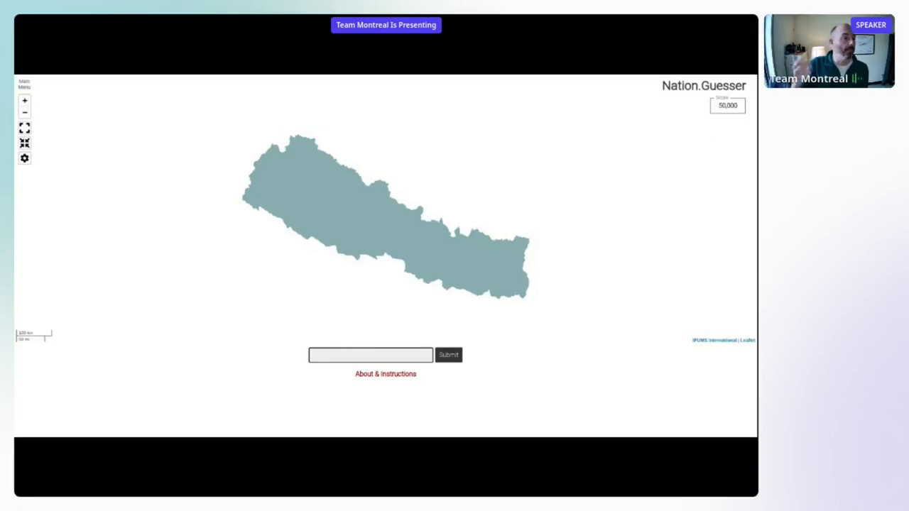
{"action": "left_click", "coordinate": [370, 355]}
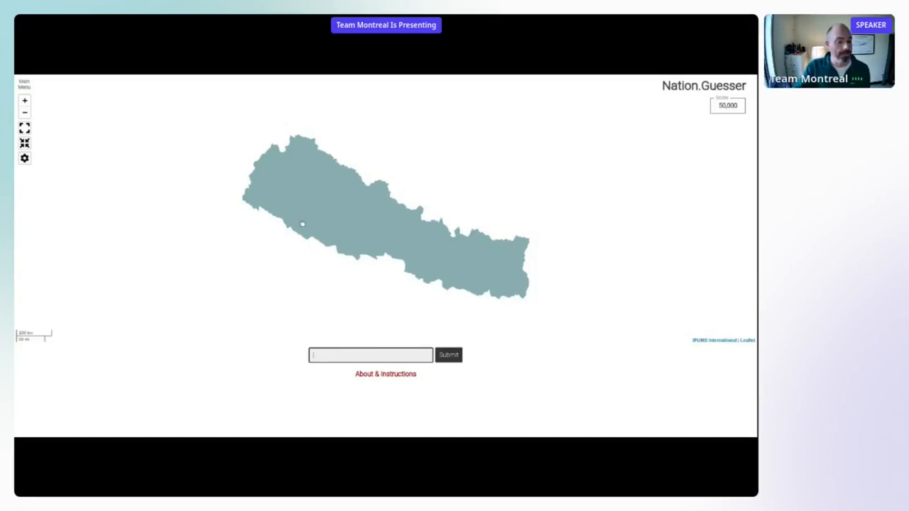
Step: Guess France (6,316.9 km west, score 43,683), then save the game settings
{"action": "type", "text": "France"}
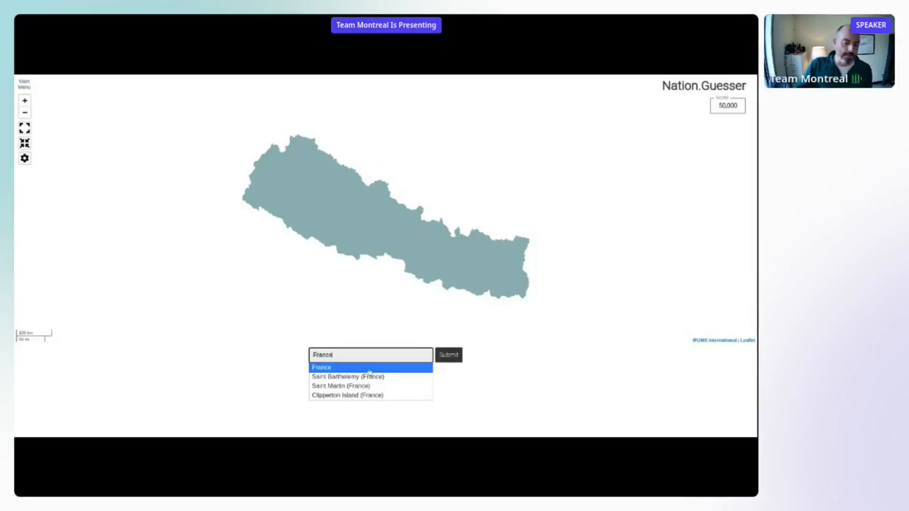
{"action": "left_click", "coordinate": [448, 354]}
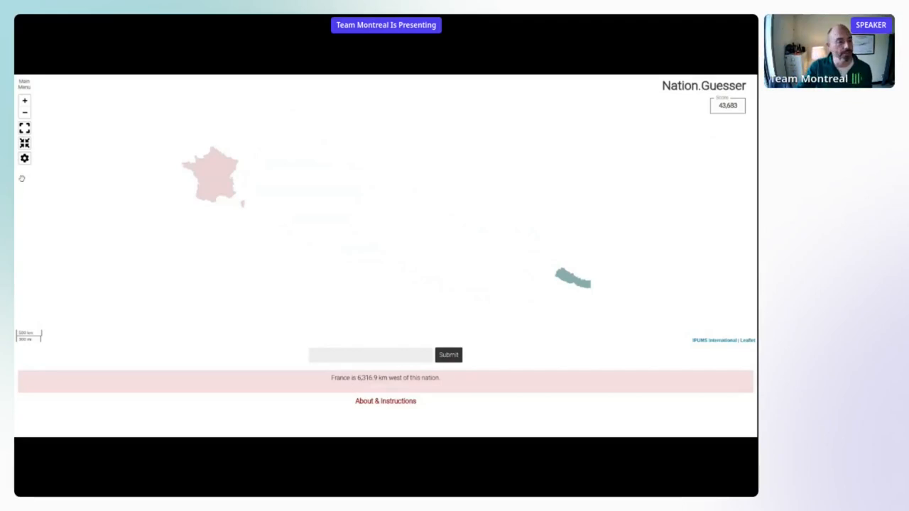
{"action": "left_click", "coordinate": [24, 158]}
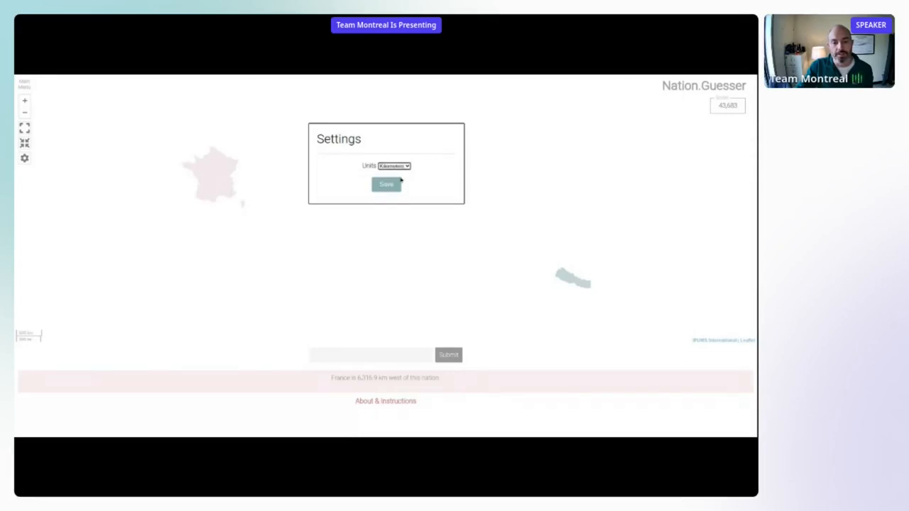
{"action": "left_click", "coordinate": [386, 184]}
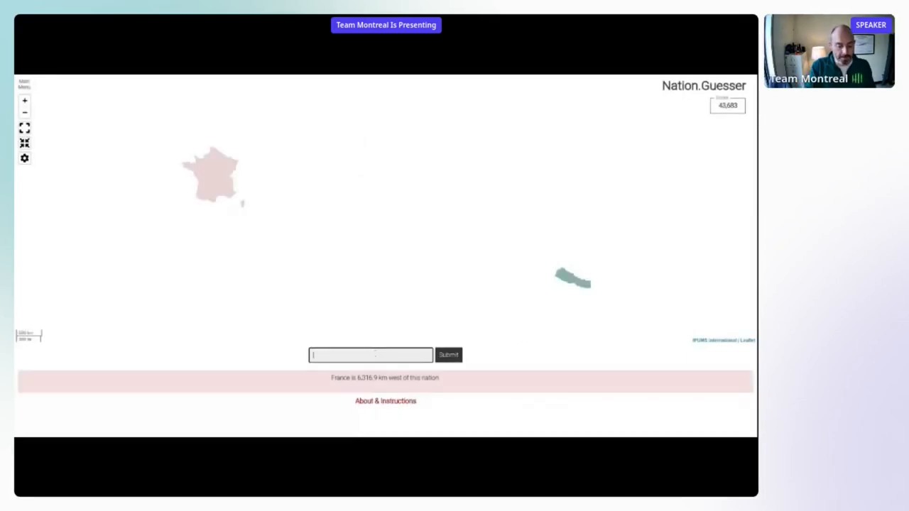
Step: Submit Ethiopia as the second guess
{"action": "type", "text": "Ethi"}
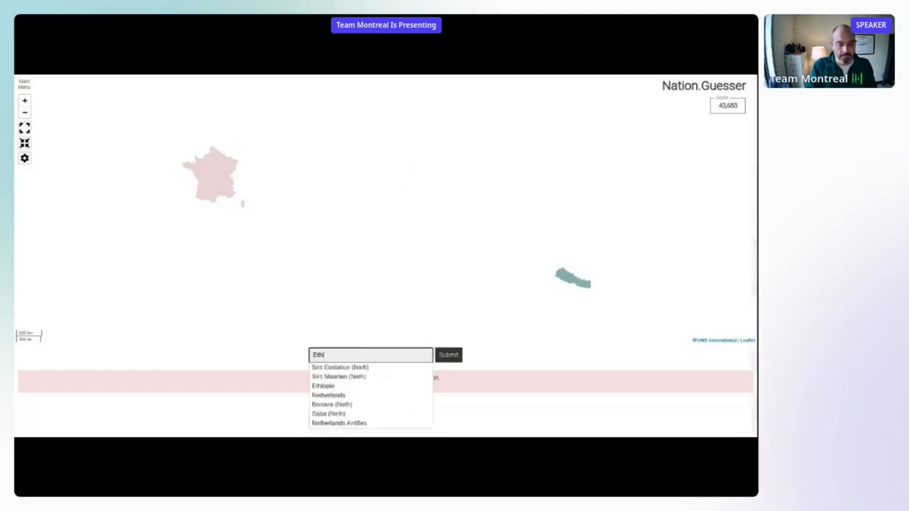
{"action": "left_click", "coordinate": [323, 386]}
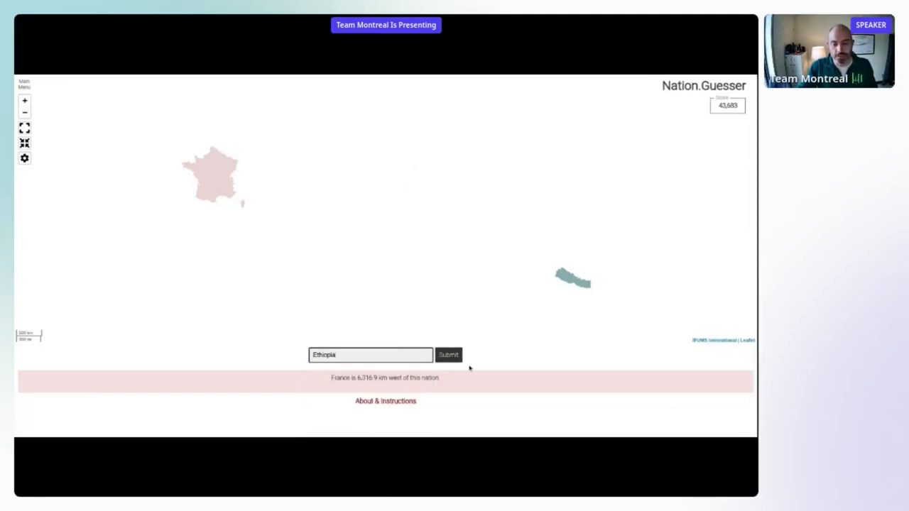
{"action": "left_click", "coordinate": [448, 355]}
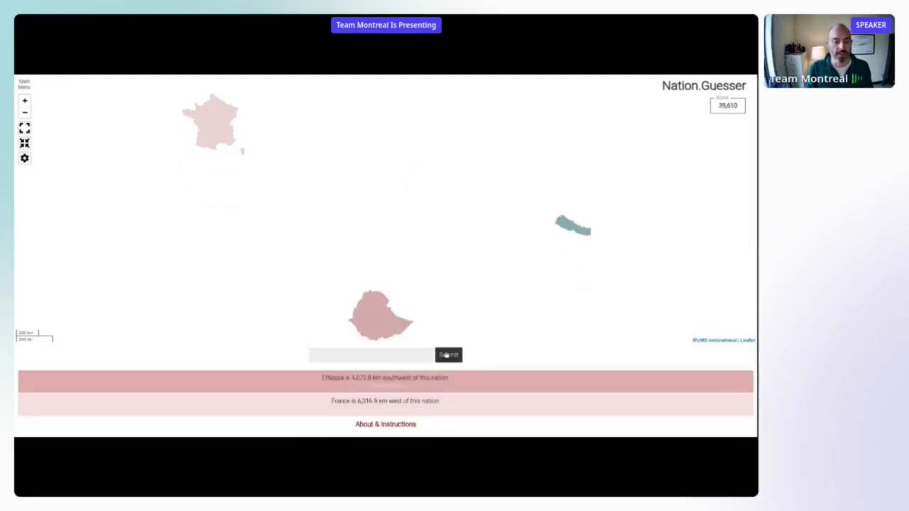
{"action": "left_click", "coordinate": [370, 355]}
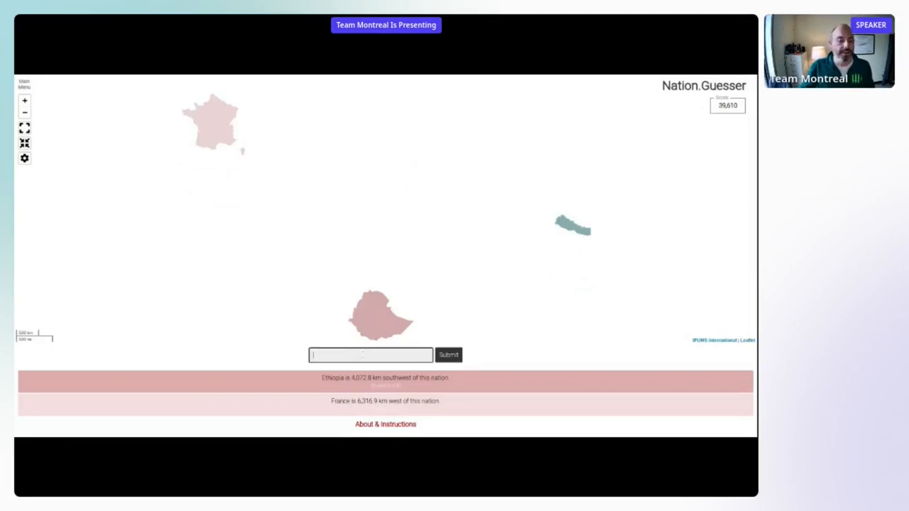
Step: Guess Brazil, then United States (7,215.7 km west), bringing the score to 20,547
{"action": "type", "text": "Br"}
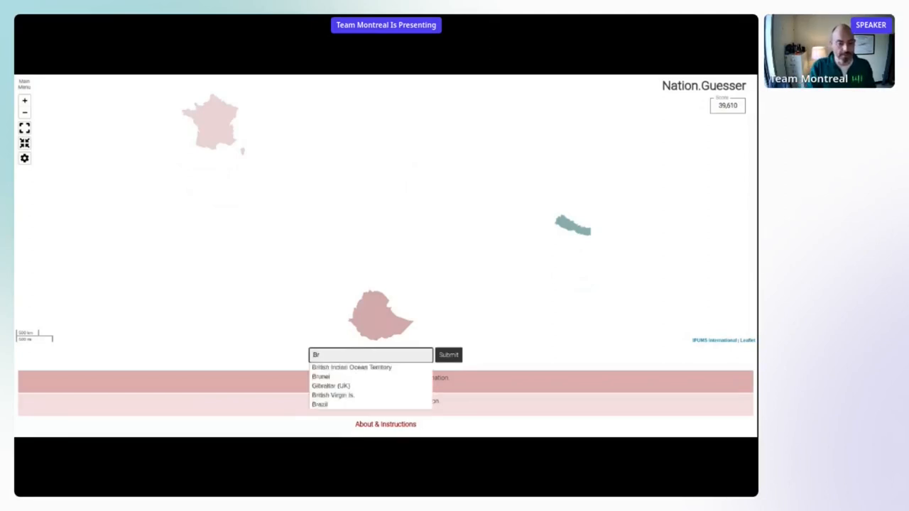
{"action": "left_click", "coordinate": [320, 404]}
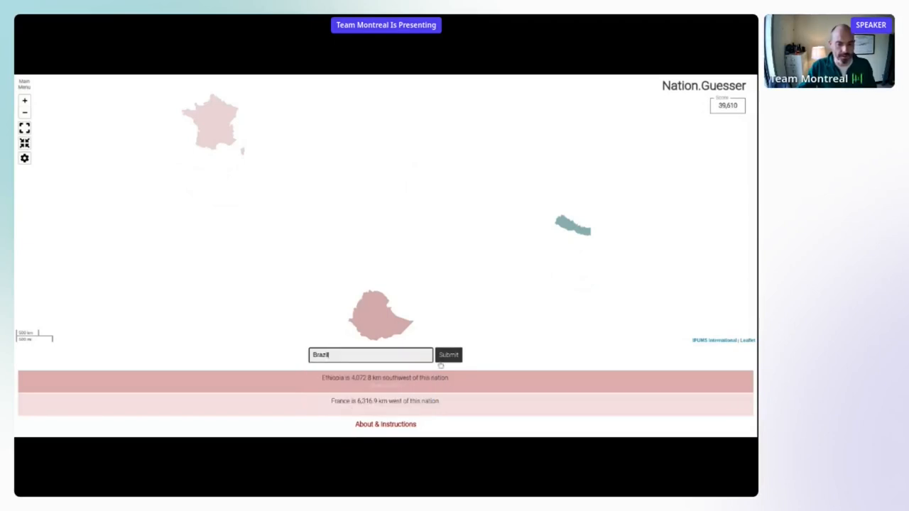
{"action": "left_click", "coordinate": [448, 356]}
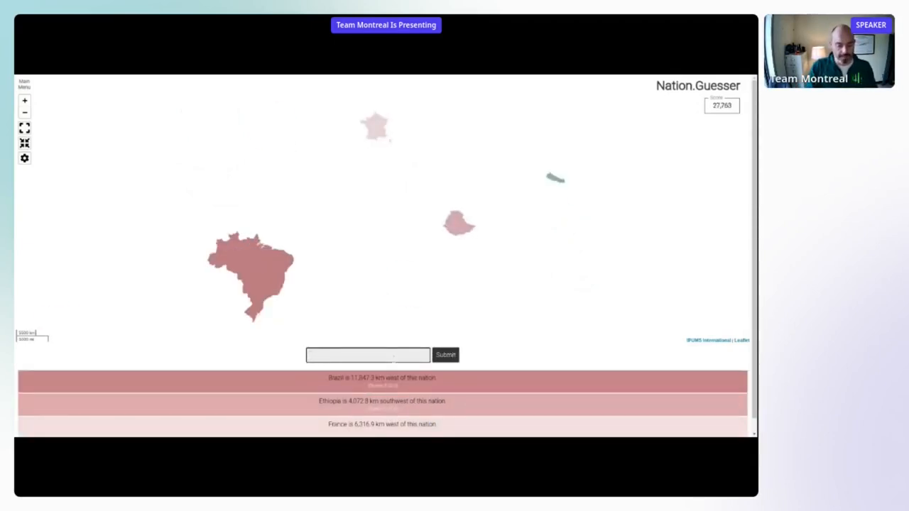
{"action": "type", "text": "United States"}
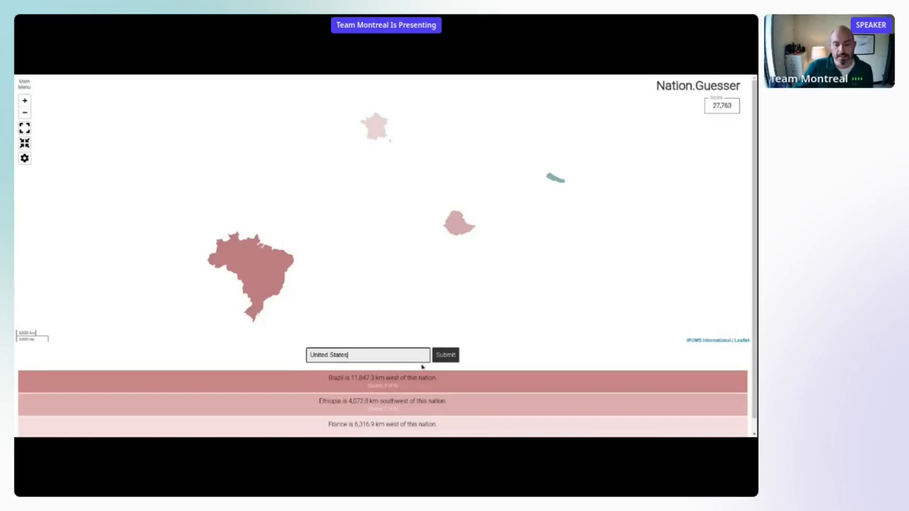
{"action": "left_click", "coordinate": [445, 354]}
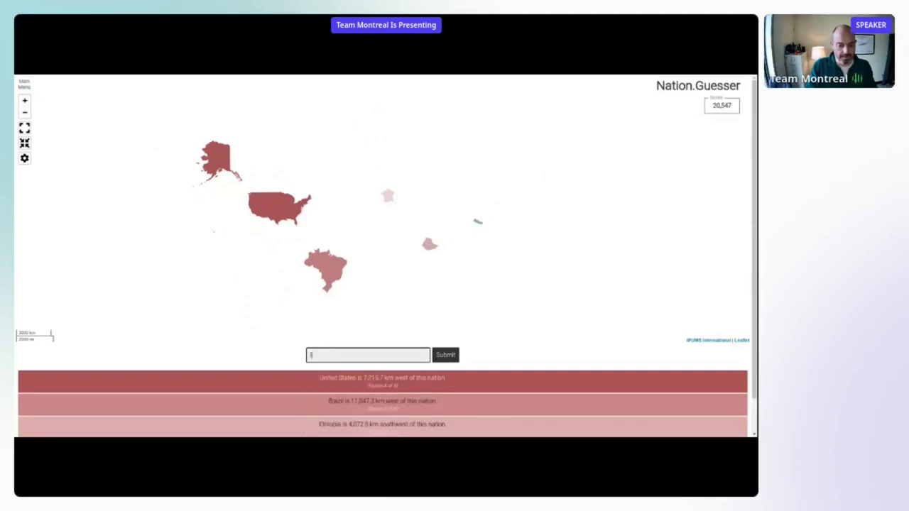
Step: Submit Indonesia and then India as the final guesses, revealing Nepal
{"action": "type", "text": "ind"}
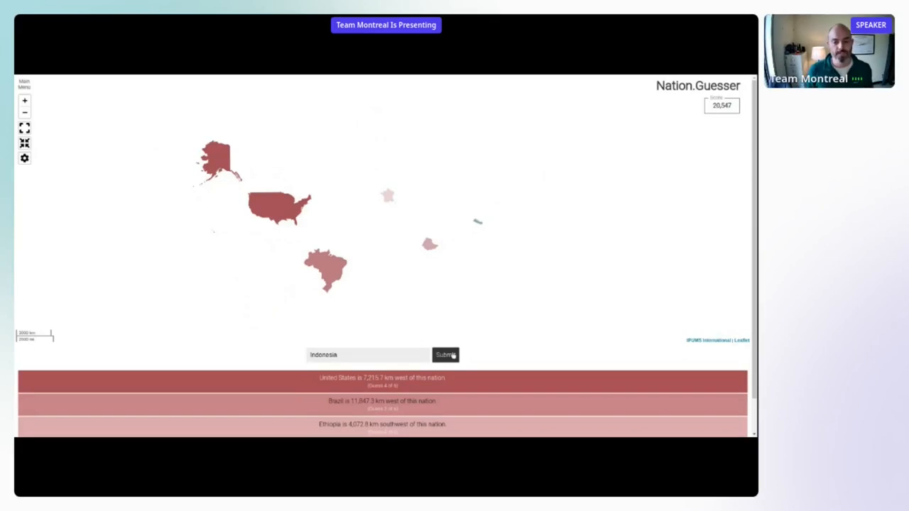
{"action": "left_click", "coordinate": [445, 355]}
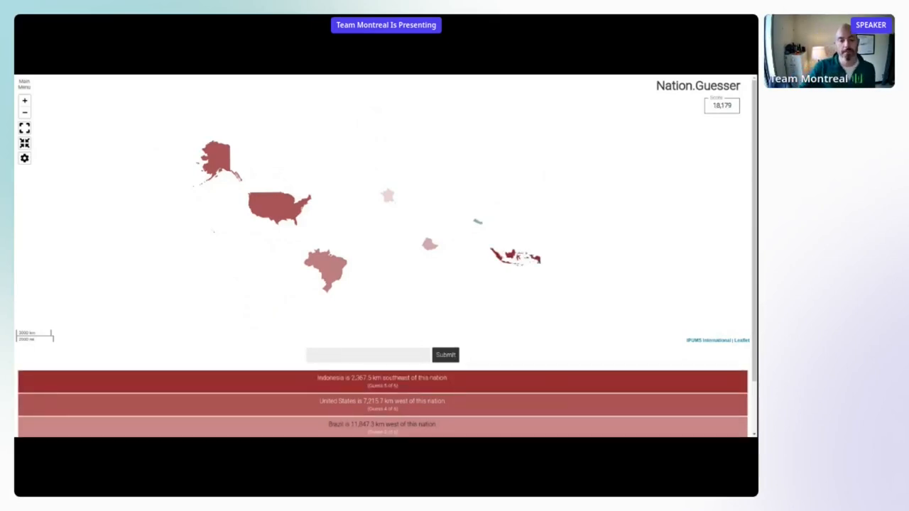
{"action": "left_click", "coordinate": [368, 355]}
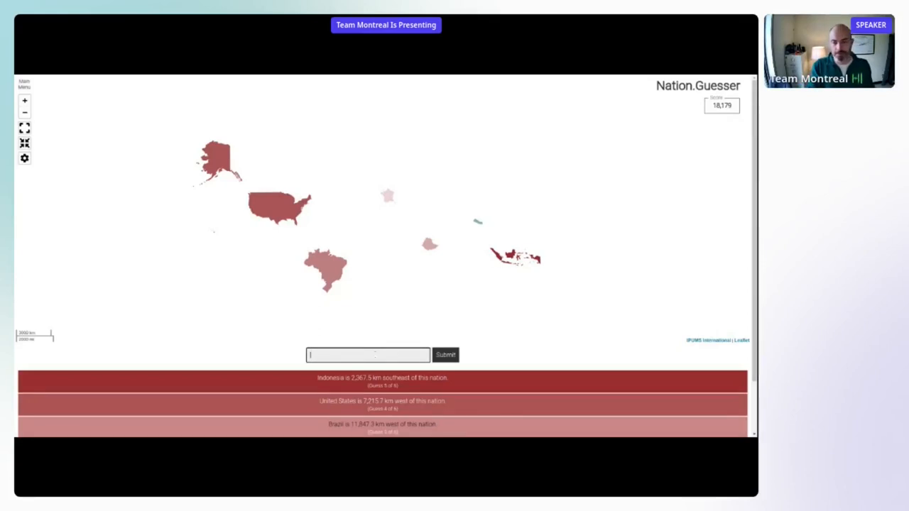
{"action": "type", "text": "India"}
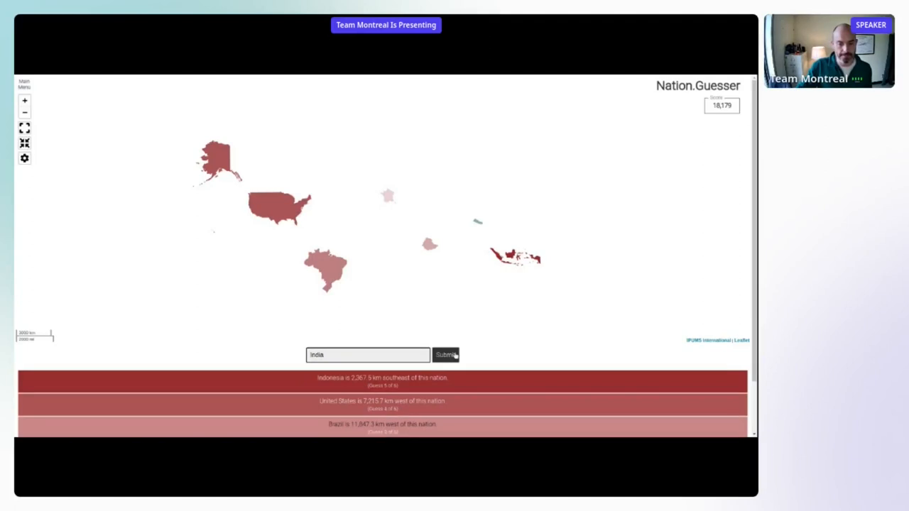
{"action": "left_click", "coordinate": [445, 356]}
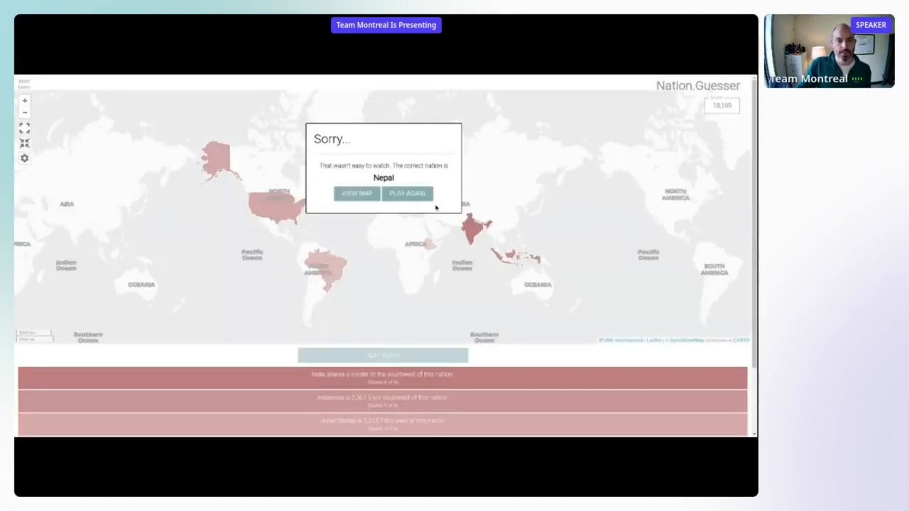